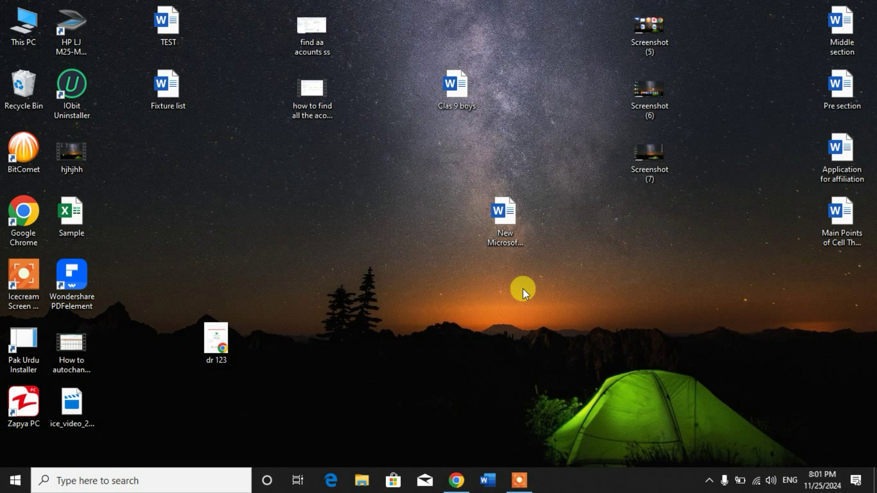
pyautogui.press('Ctrl+Shift+1')
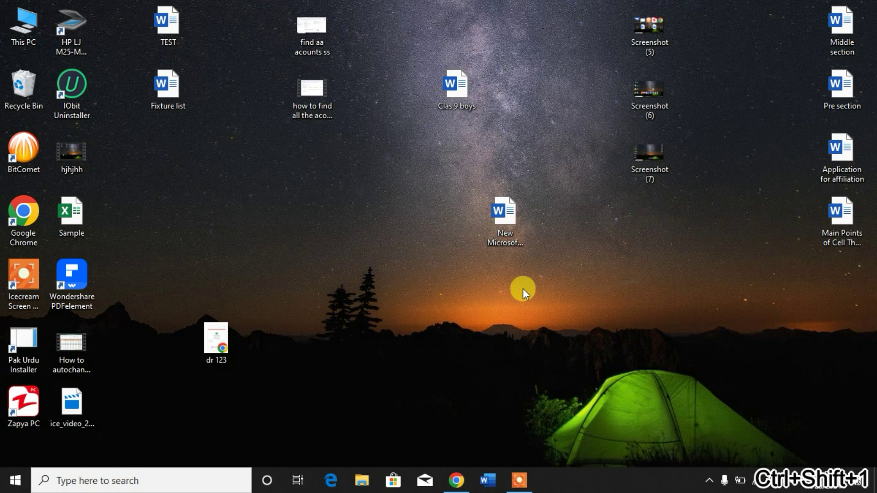
pyautogui.moveTo(346, 225)
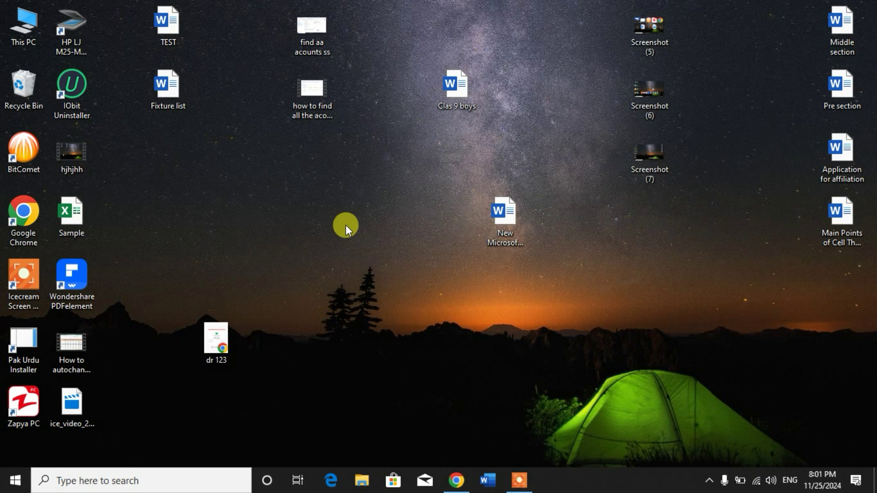
pyautogui.moveTo(351, 245)
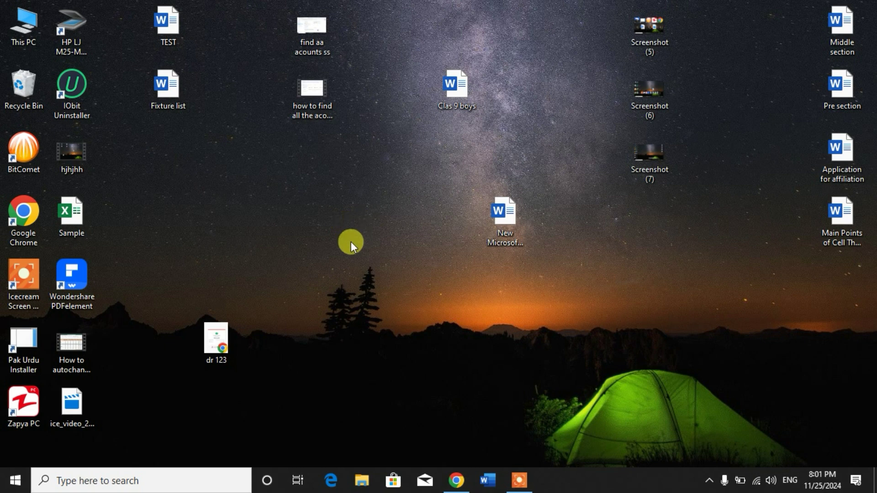
pyautogui.click(842, 28)
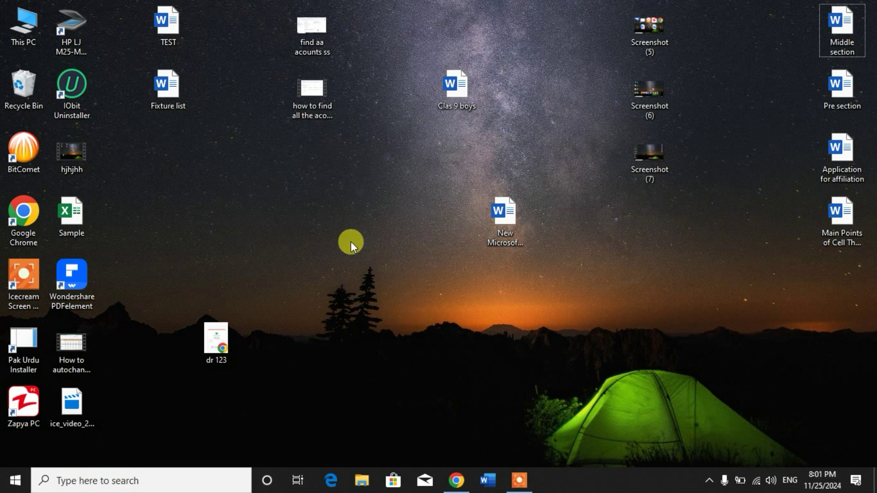
pyautogui.press('ctrl+shift+1')
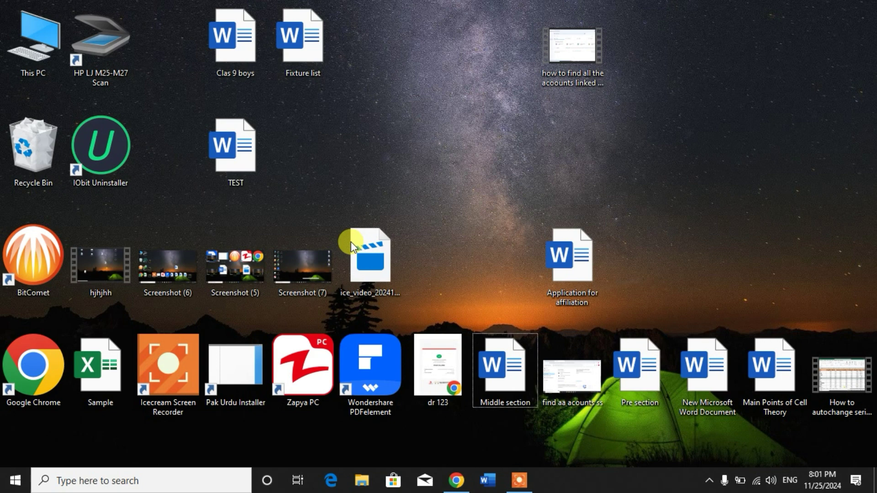
pyautogui.press('ctrl+shift+3')
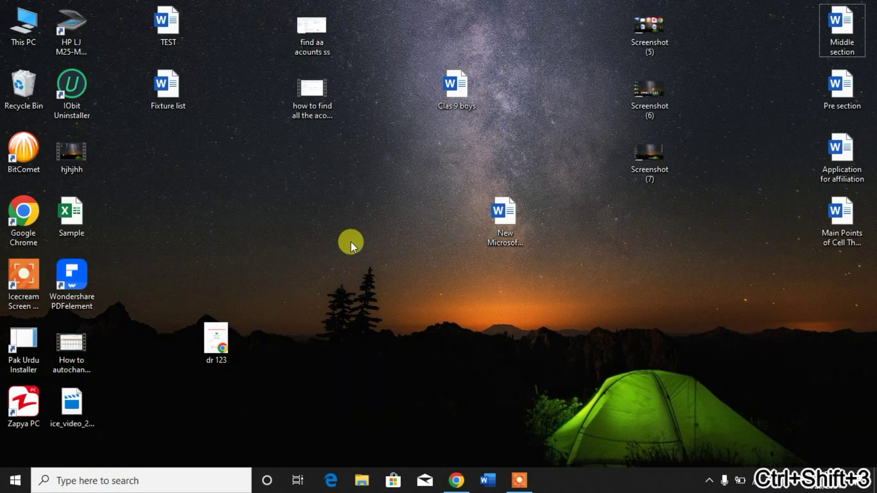